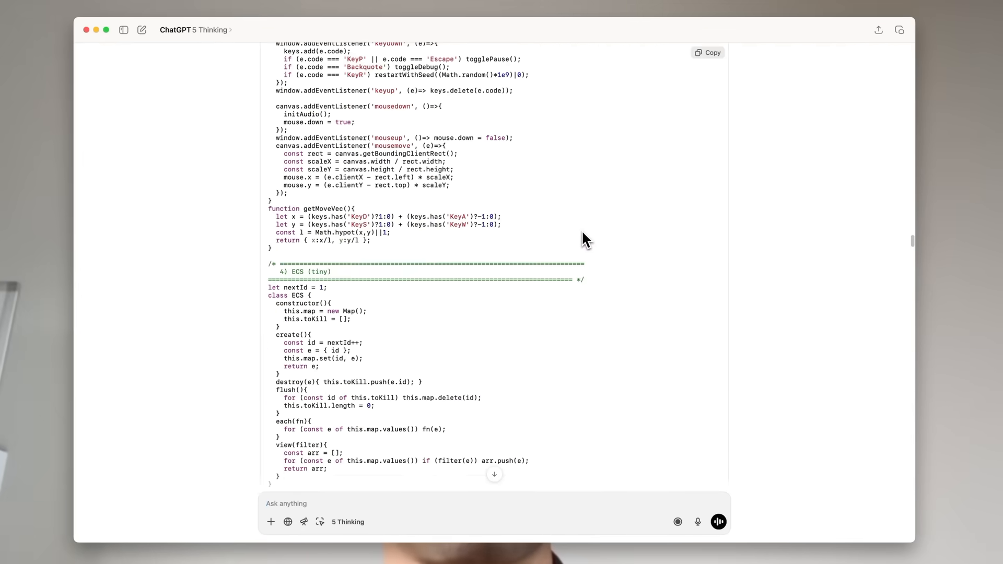
pyautogui.scroll(3)
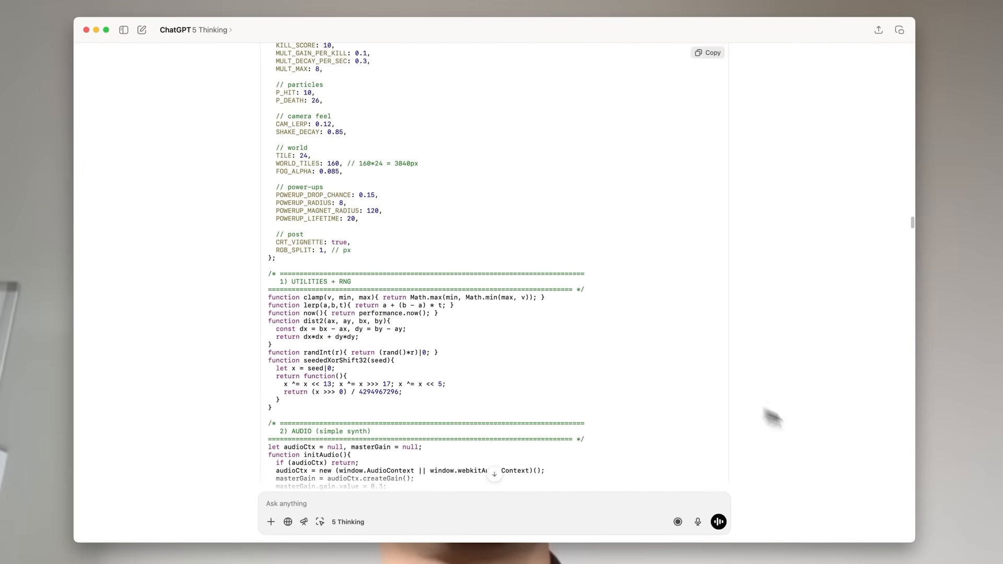